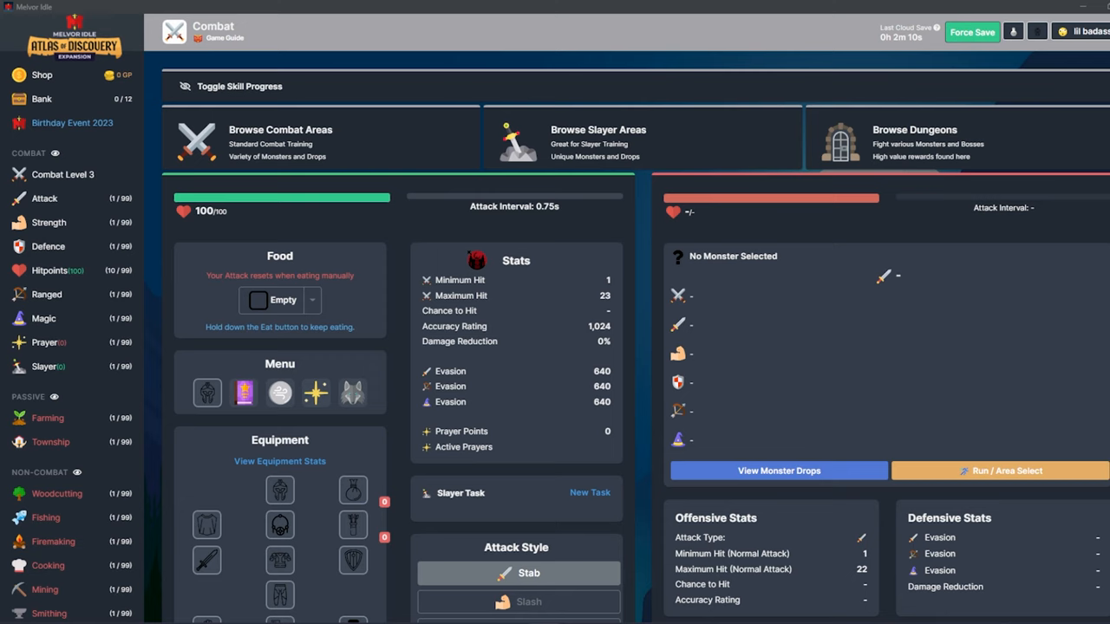
# Fight monsters until Combat Level 10, scrolling to Golbin Village's monsters.
pyautogui.scroll(-3)
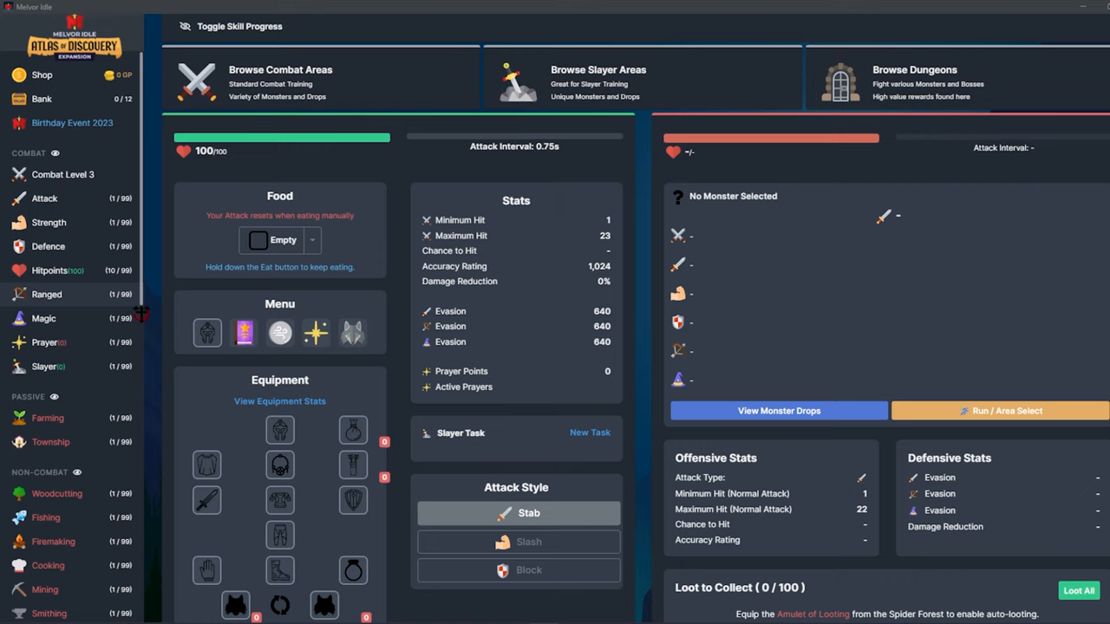
pyautogui.scroll(-3)
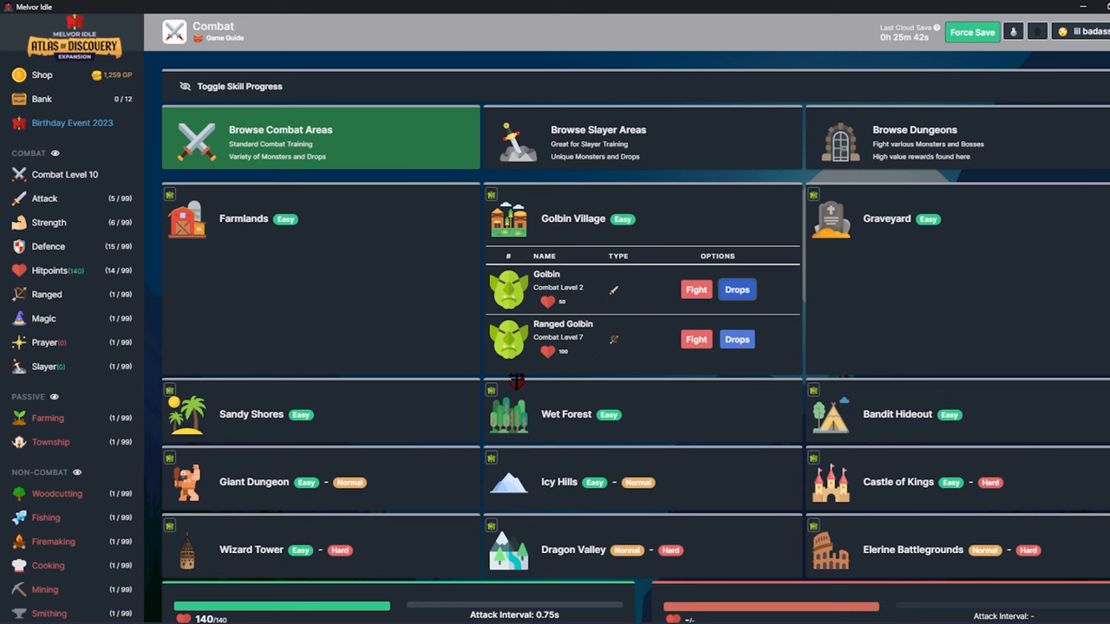
# Check the bank, return to combat, and eat food to restore hitpoints.
pyautogui.click(41, 98)
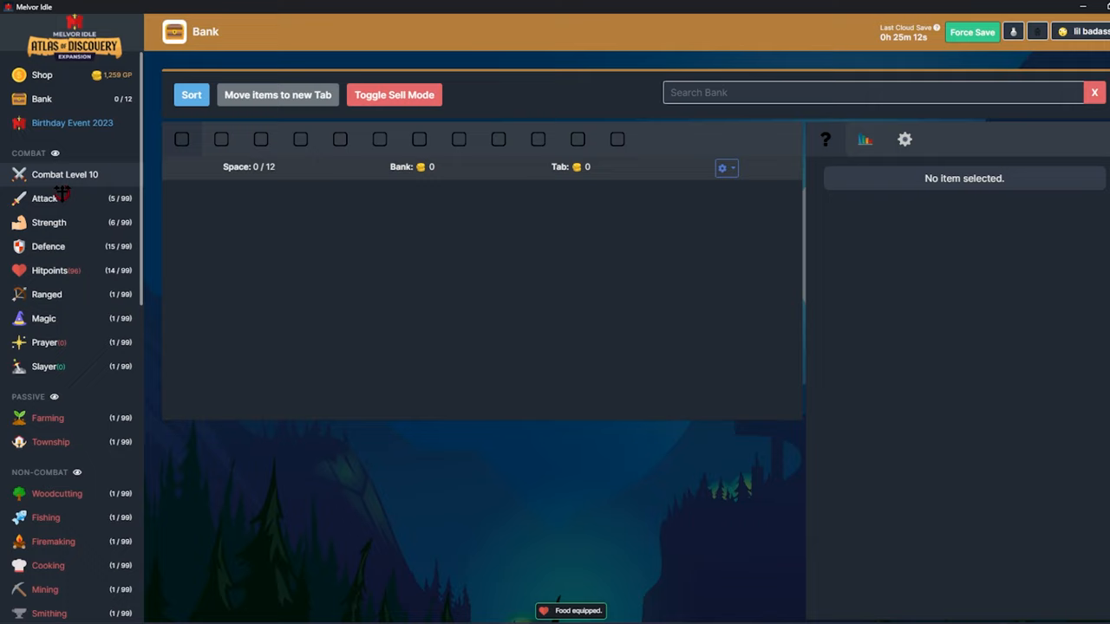
pyautogui.click(65, 175)
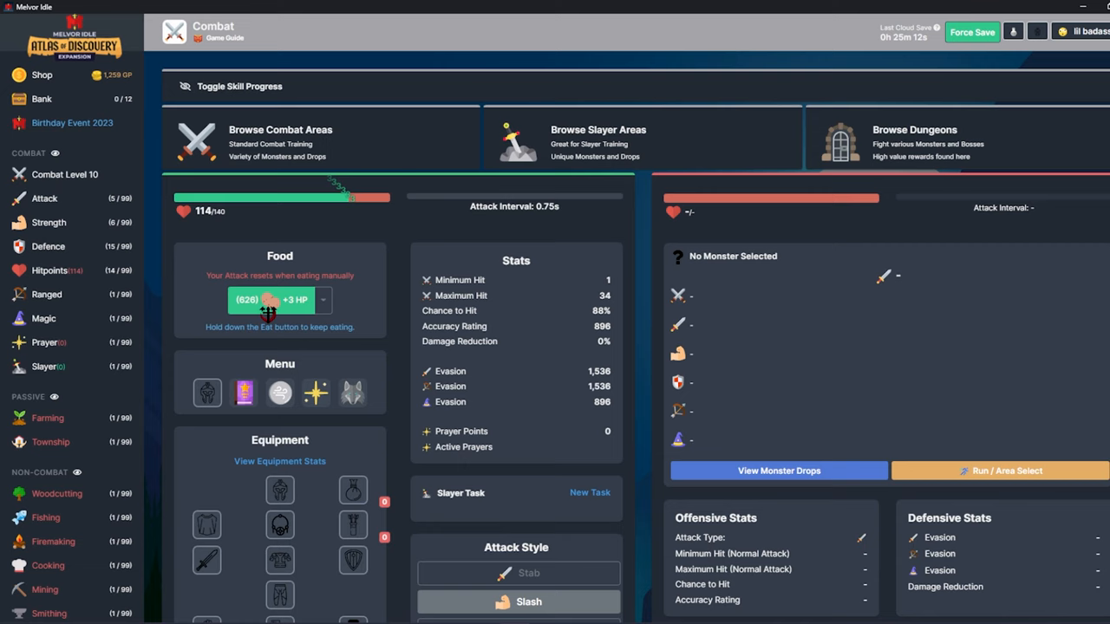
pyautogui.click(280, 138)
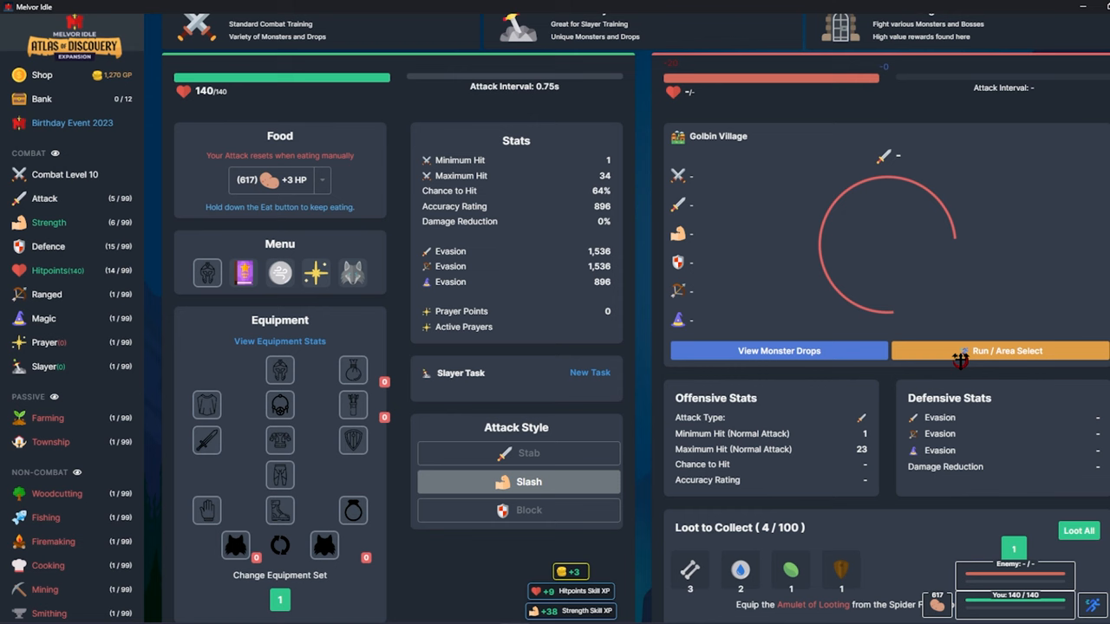
# Run from the Golbin Village fight to equip the looted weapon and shield.
pyautogui.click(41, 98)
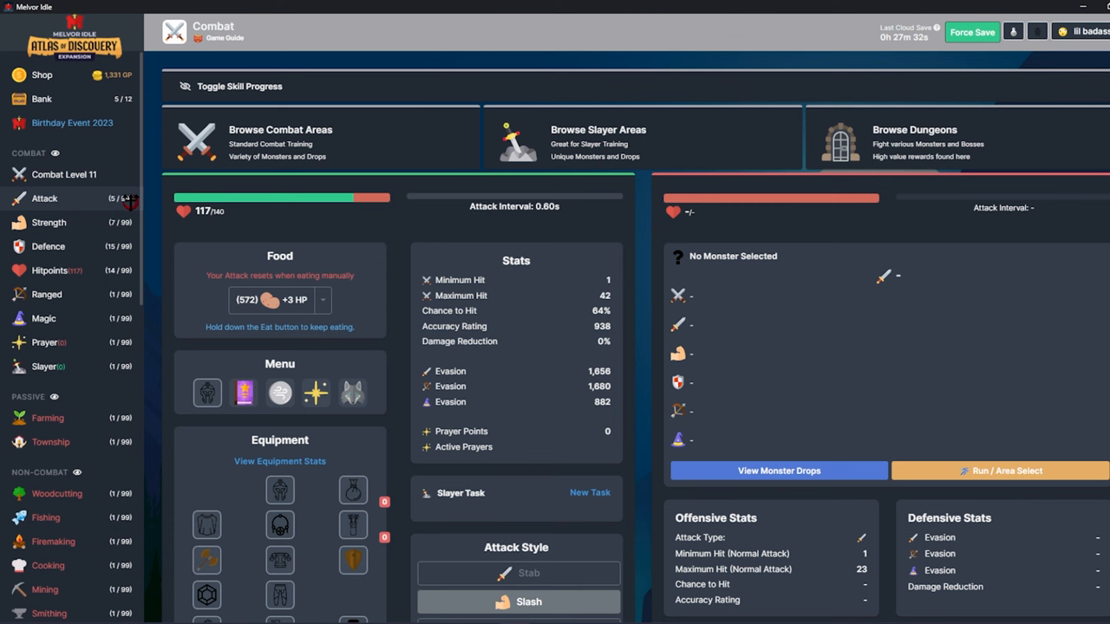
# Browse combat areas and view, then close, the Zombie Hand's drop list.
pyautogui.click(280, 137)
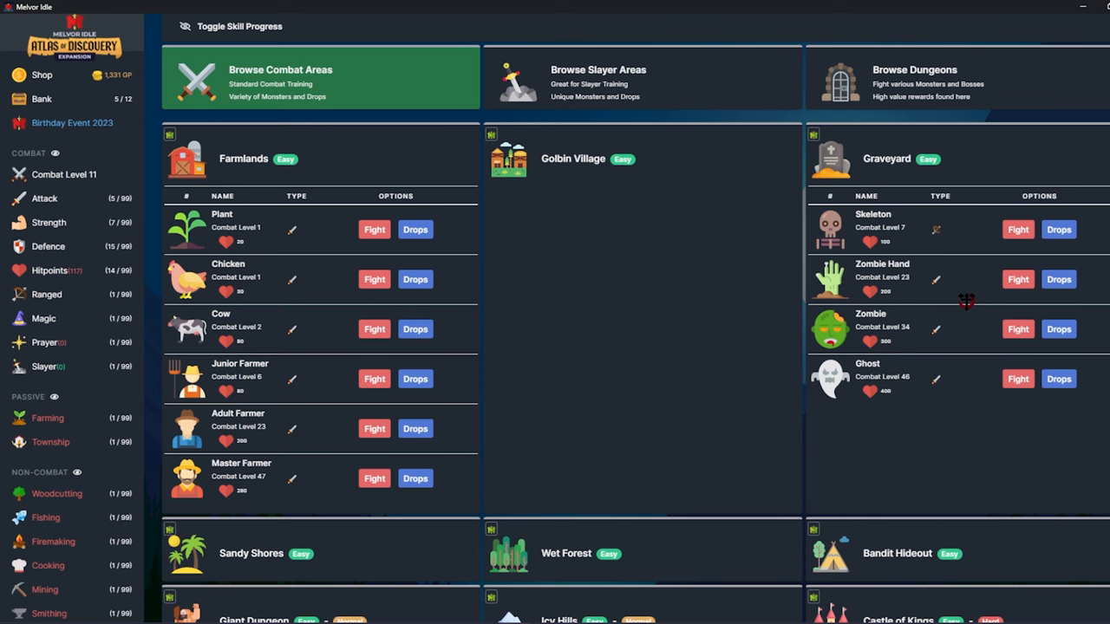
pyautogui.click(1058, 278)
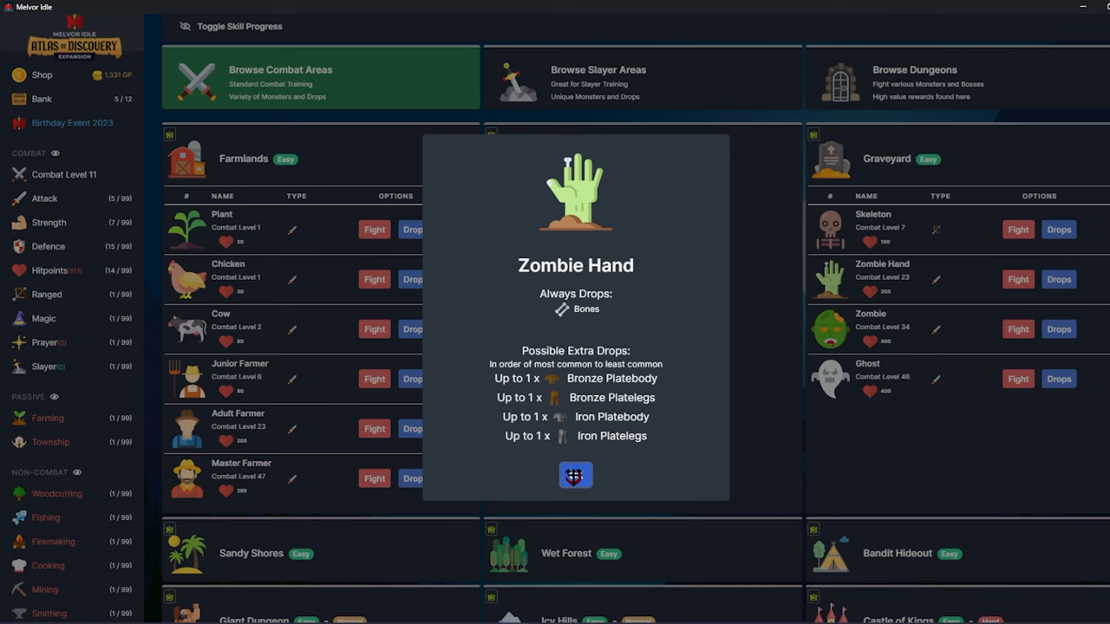
pyautogui.click(576, 475)
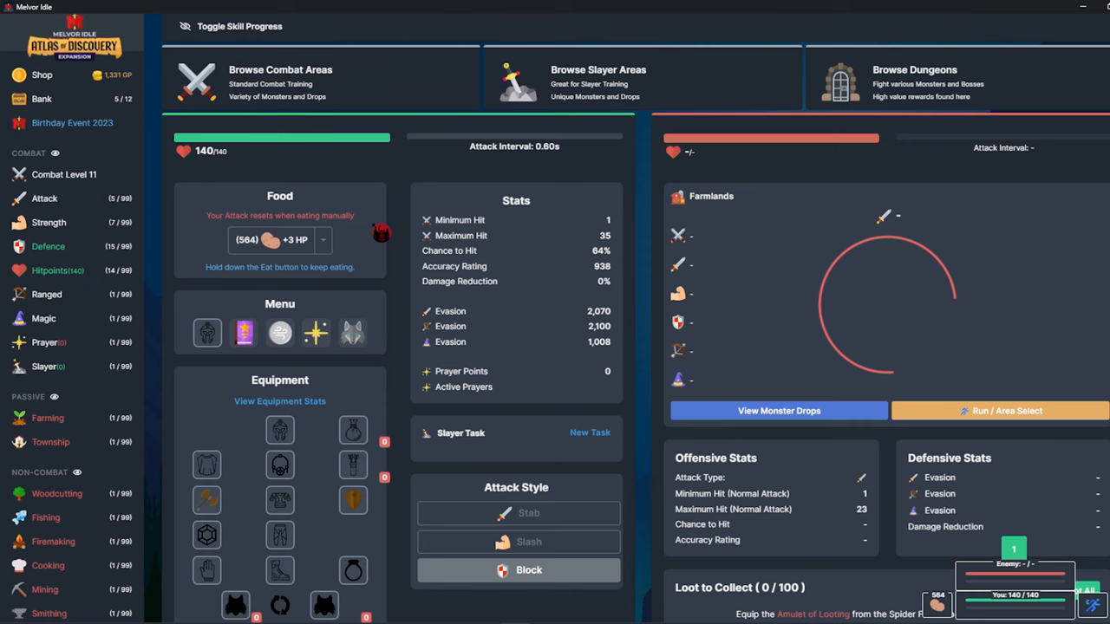
# Farm cows in Farmlands to Combat Level 20, Defence 22, 11,919 GP.
pyautogui.scroll(-3)
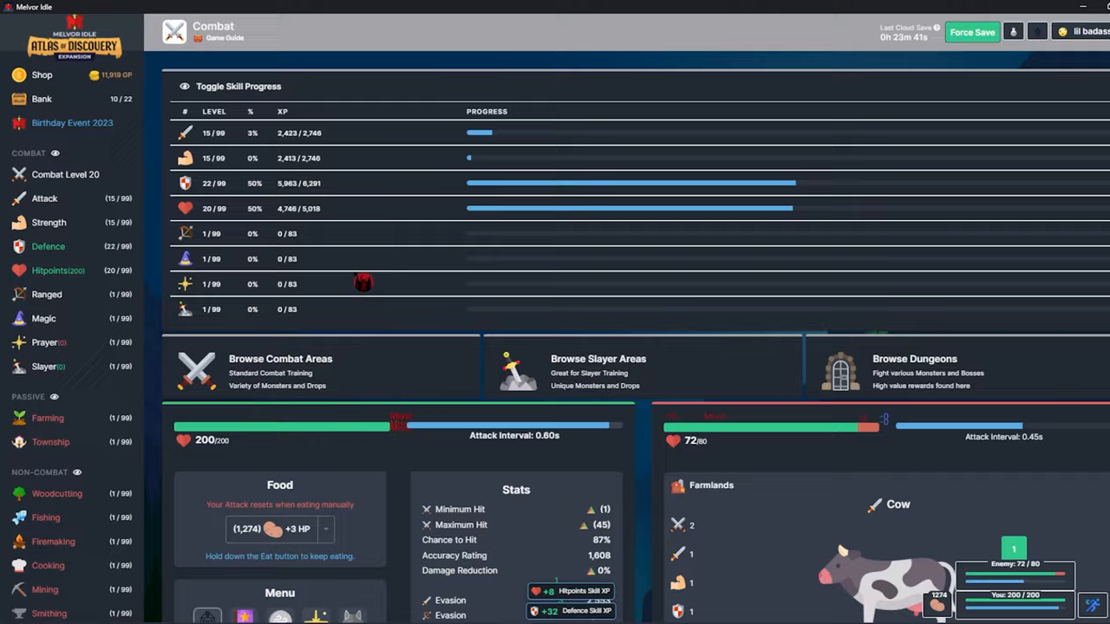
# Fight to Combat Level 26, then check the bank's collected loot.
pyautogui.scroll(-3)
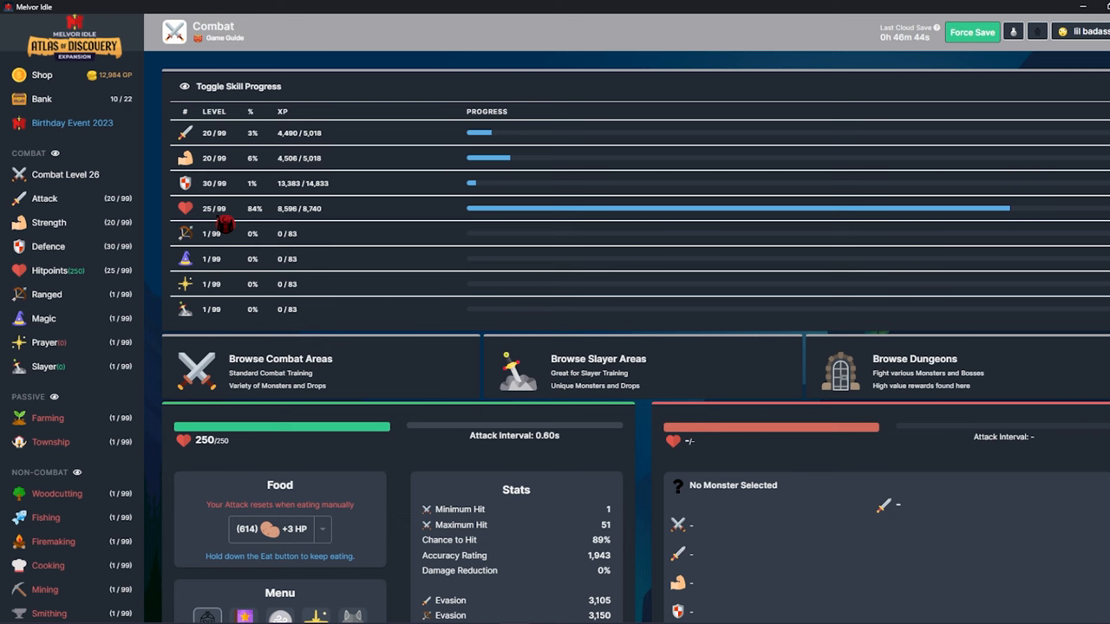
pyautogui.click(41, 98)
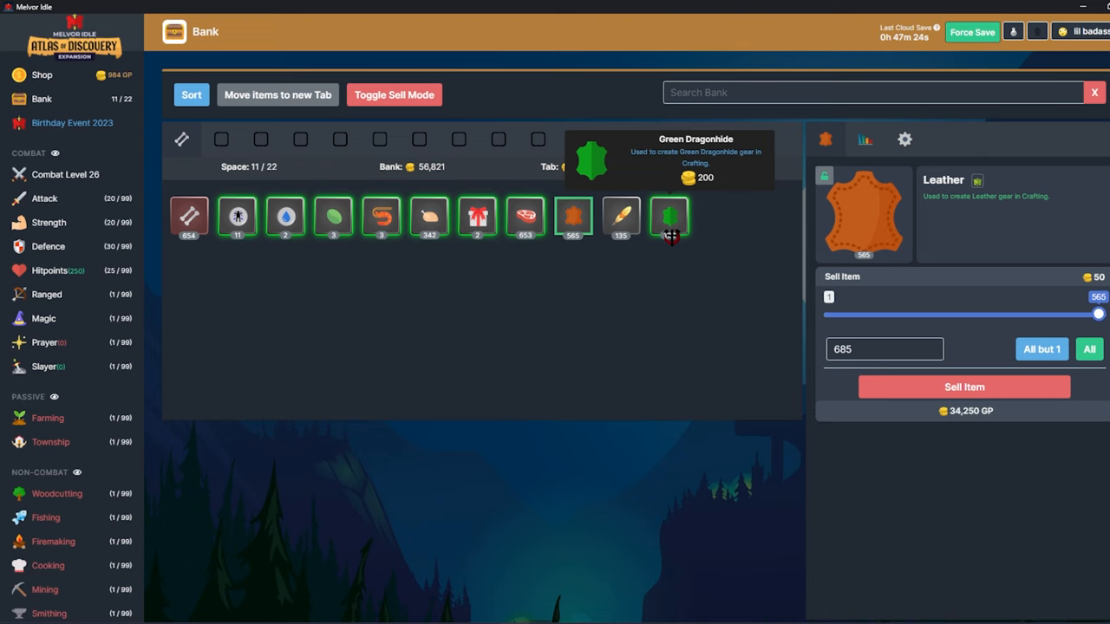
# Sell the Green Dragonhide stack, then fight the Plant in Farmlands.
pyautogui.click(964, 387)
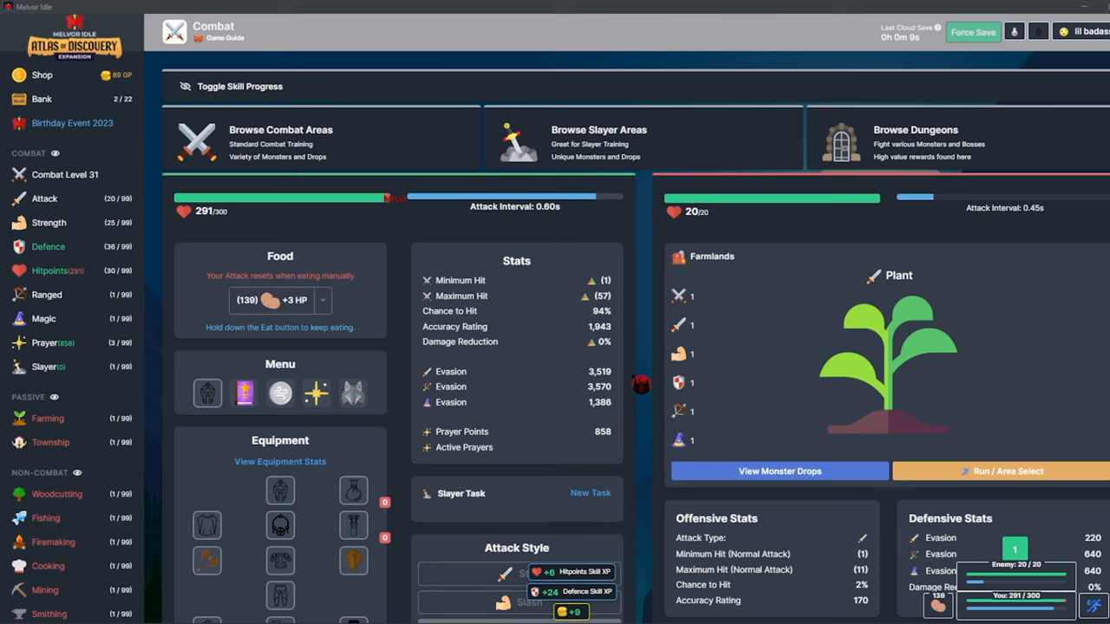
# Sell the stack of 671 green items from the bank.
pyautogui.scroll(-3)
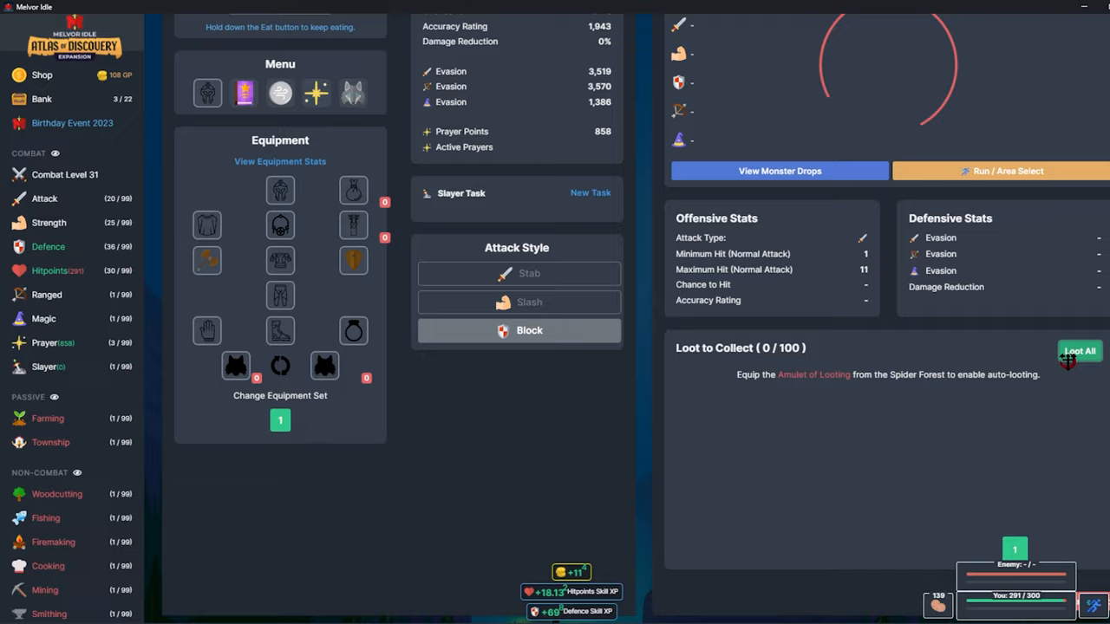
pyautogui.click(41, 98)
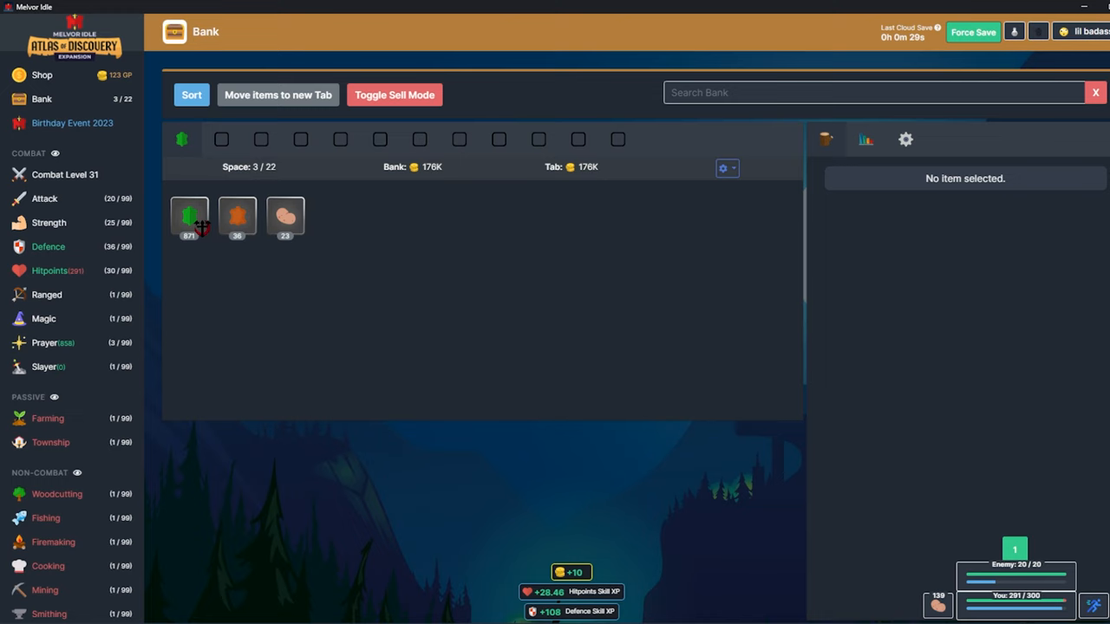
pyautogui.click(65, 174)
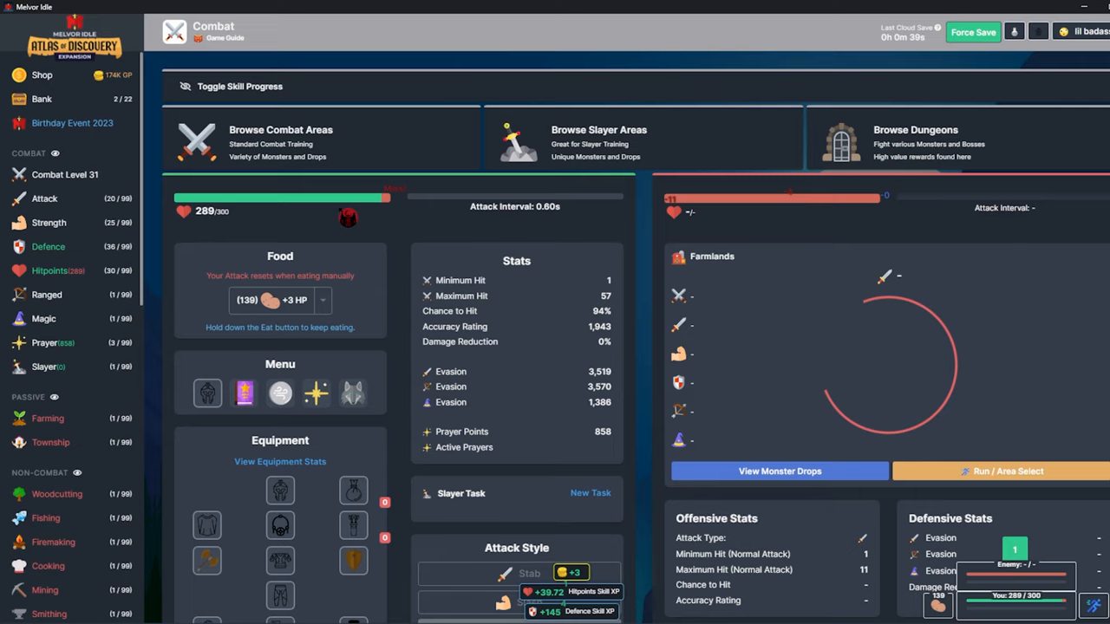
# Fight Plants in Farmlands to Combat Level 38, then stop combat.
pyautogui.scroll(-3)
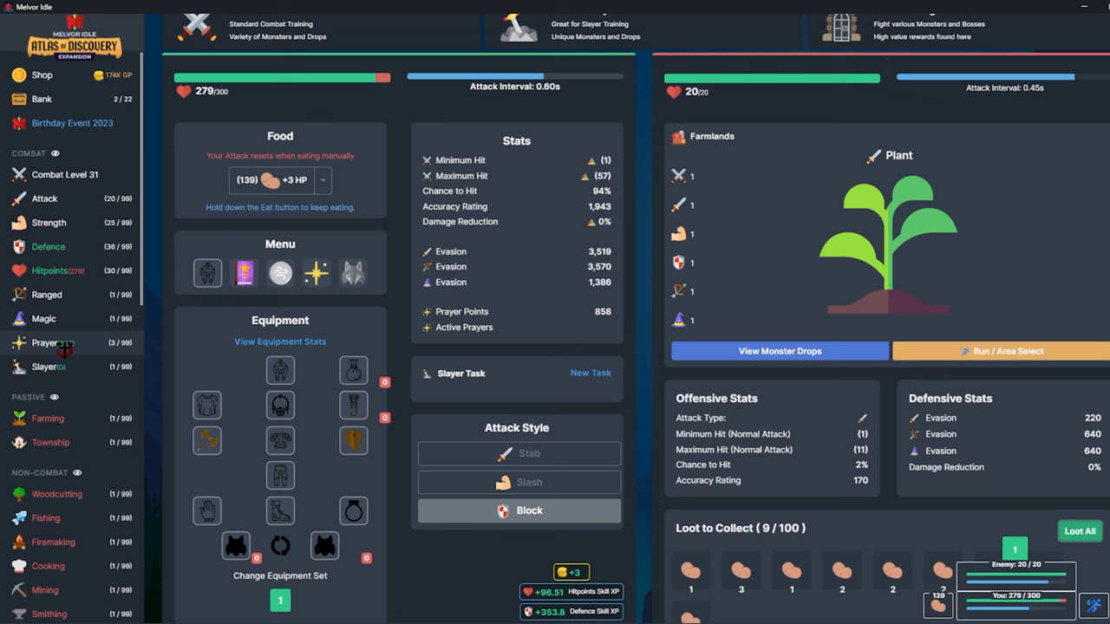
pyautogui.click(316, 272)
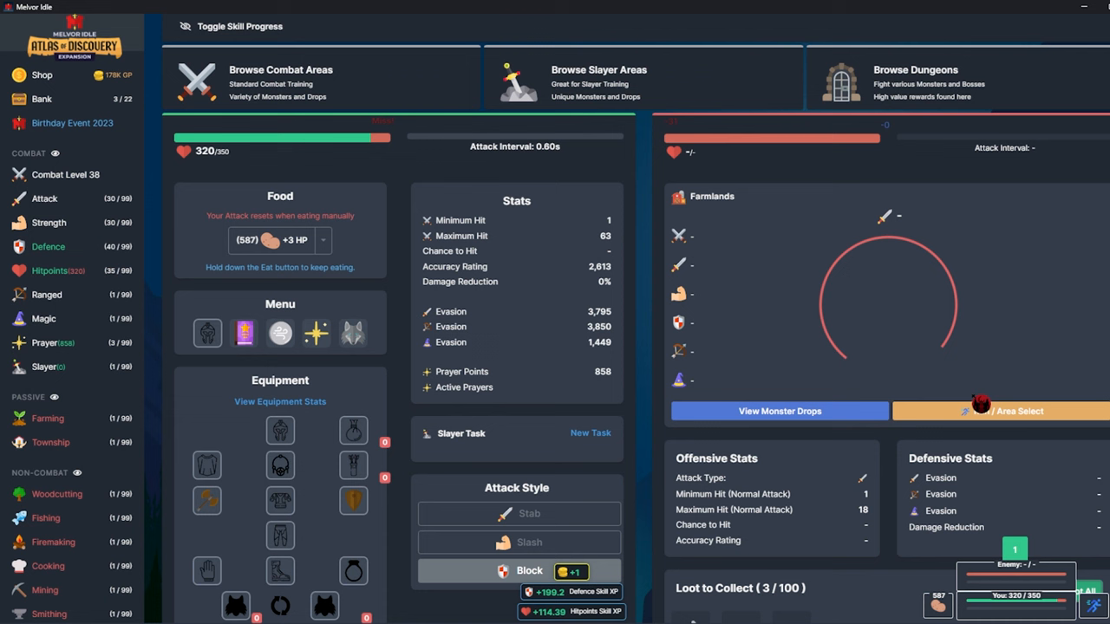
# Fight the Zombie Hand in the Graveyard, then equip full armour, sword and shield.
pyautogui.click(321, 78)
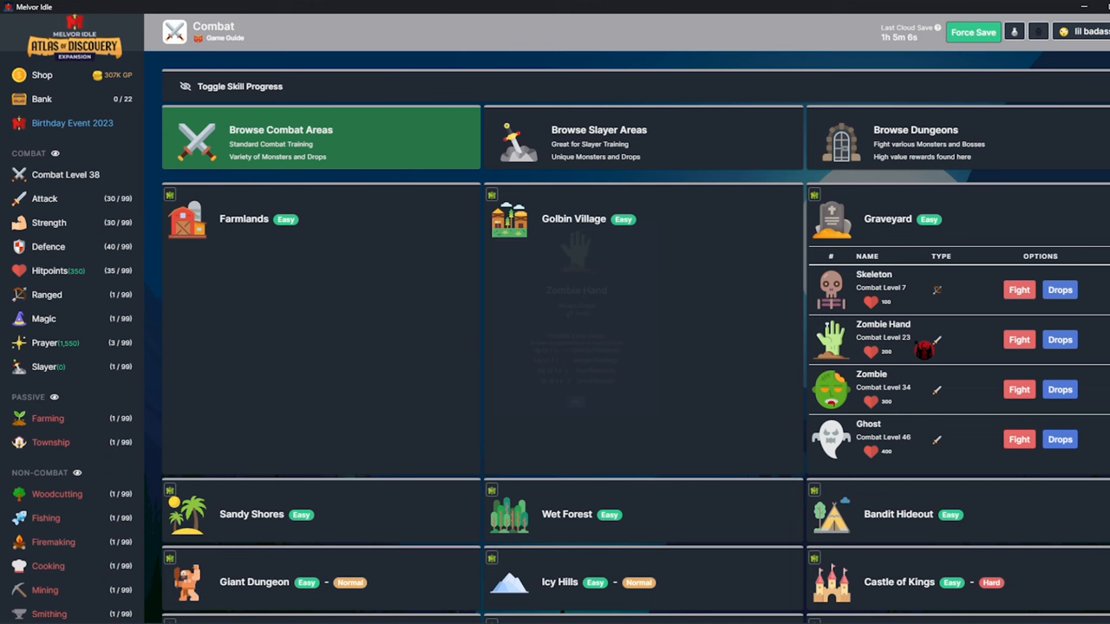
pyautogui.click(1019, 289)
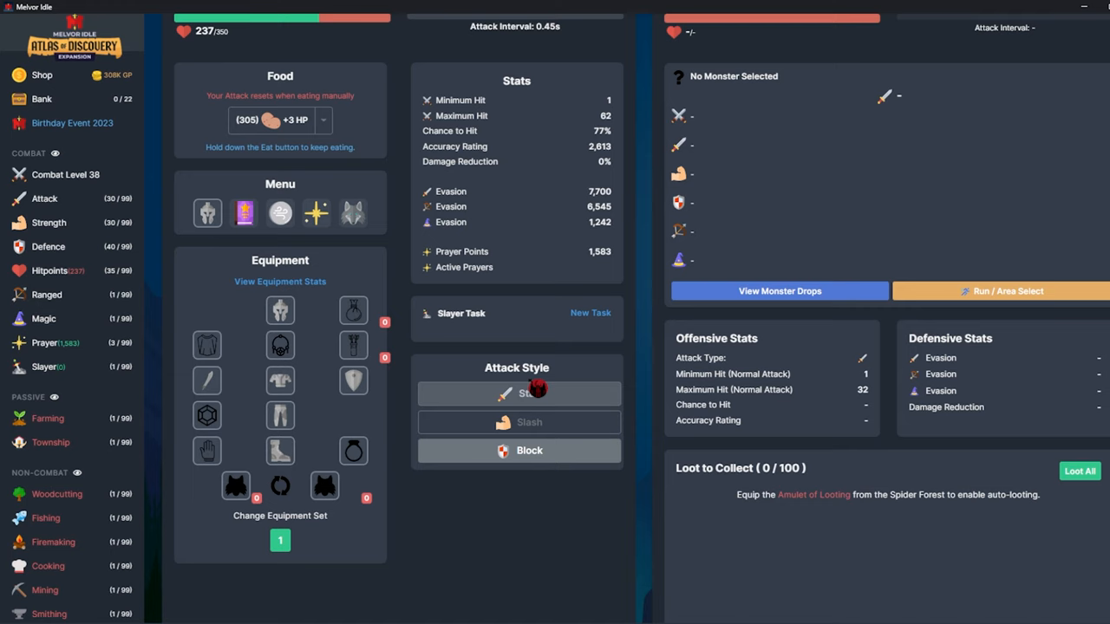
# Fight the Black Knight in the Castle of Kings.
pyautogui.click(999, 290)
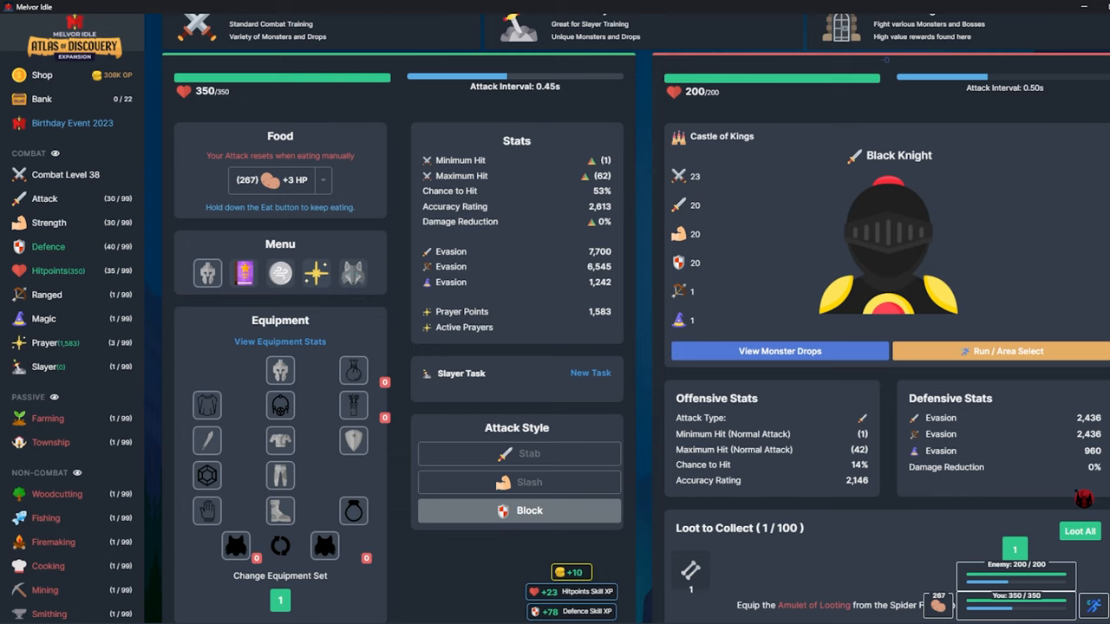
# Stop the Black Knight fight and close its Monster Drops list.
pyautogui.click(779, 351)
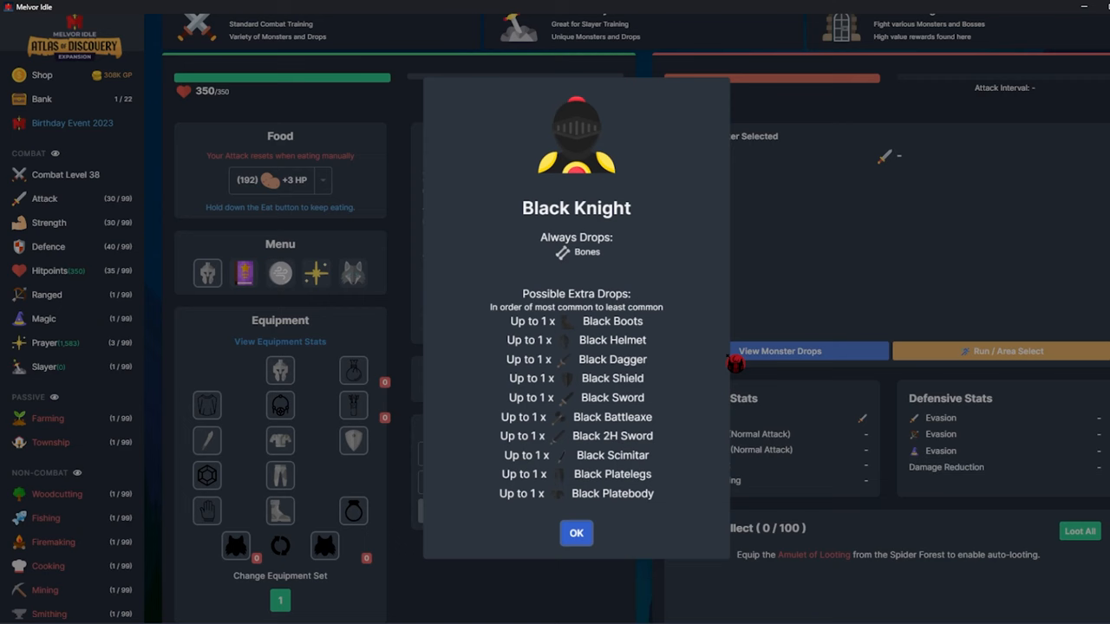
pyautogui.click(576, 532)
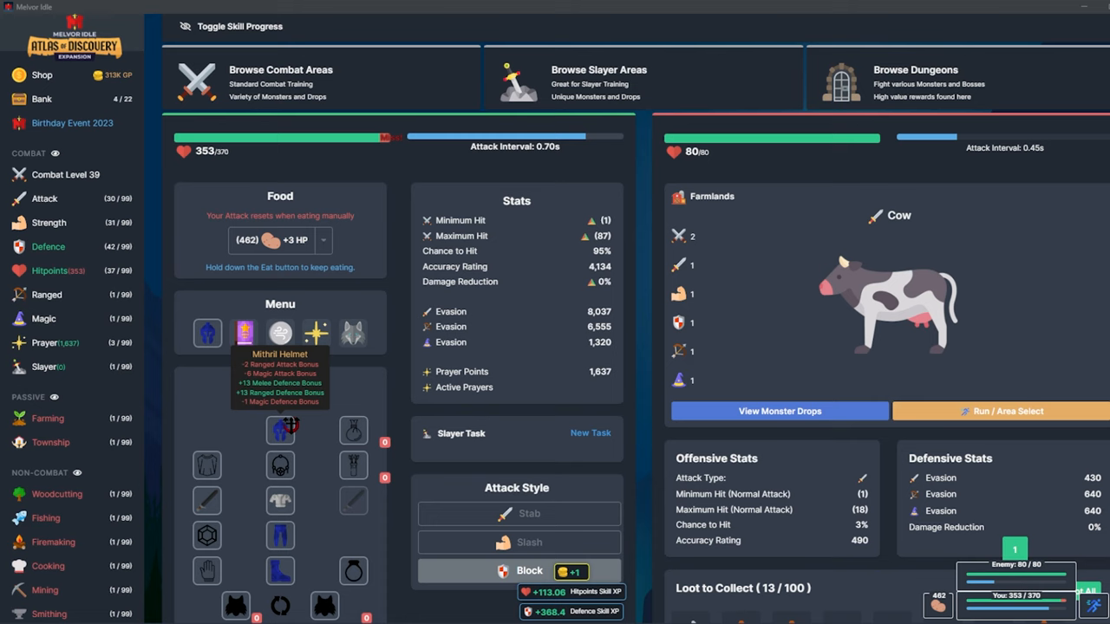
# End the Cow fight and toggle skill progress to show Strength and Defence XP.
pyautogui.click(41, 98)
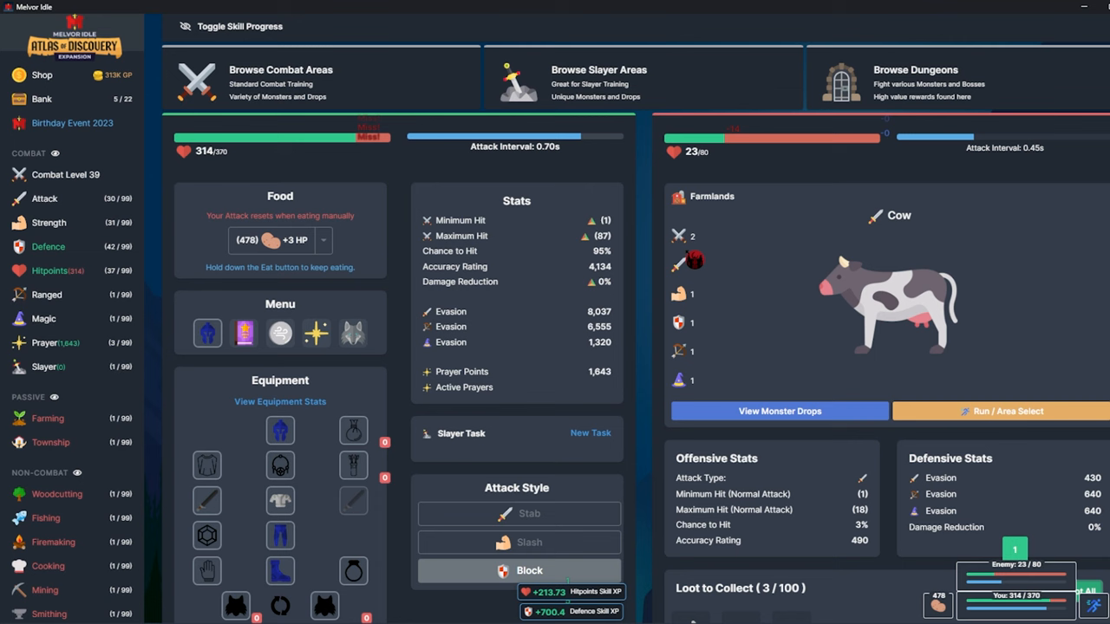
pyautogui.click(231, 25)
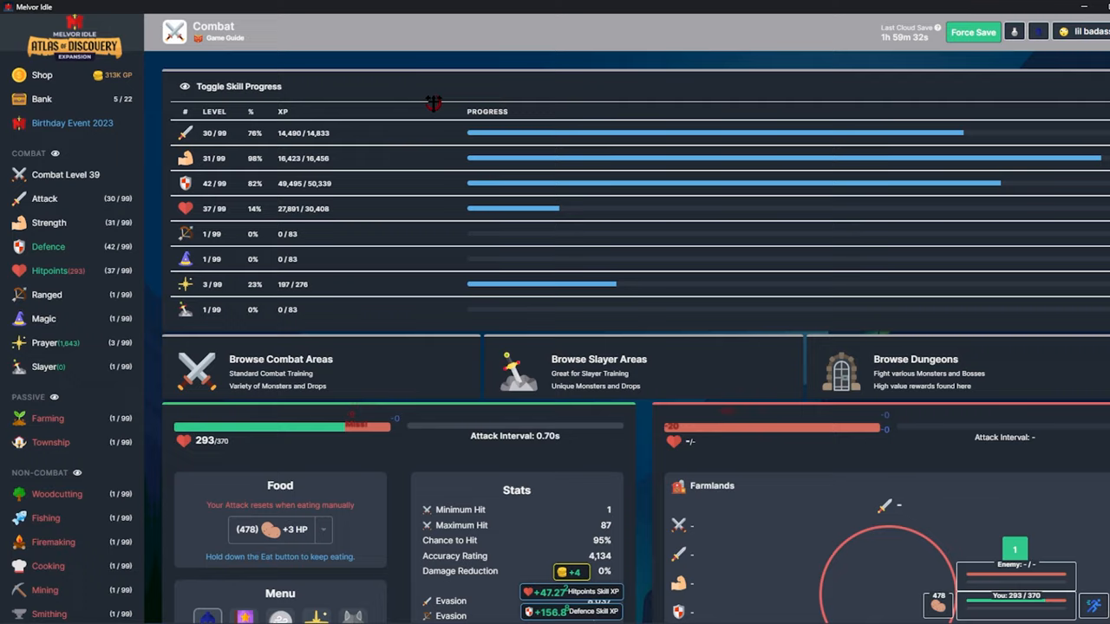
# Keep fighting Cows to combat level 40, then open Browse Dungeons.
pyautogui.scroll(-3)
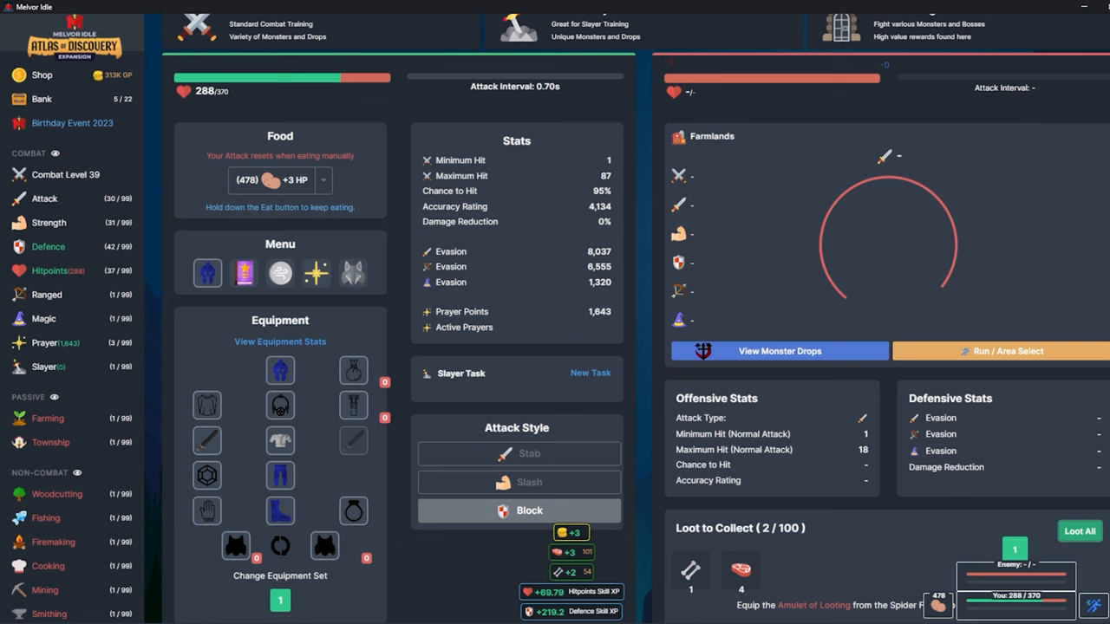
pyautogui.click(998, 351)
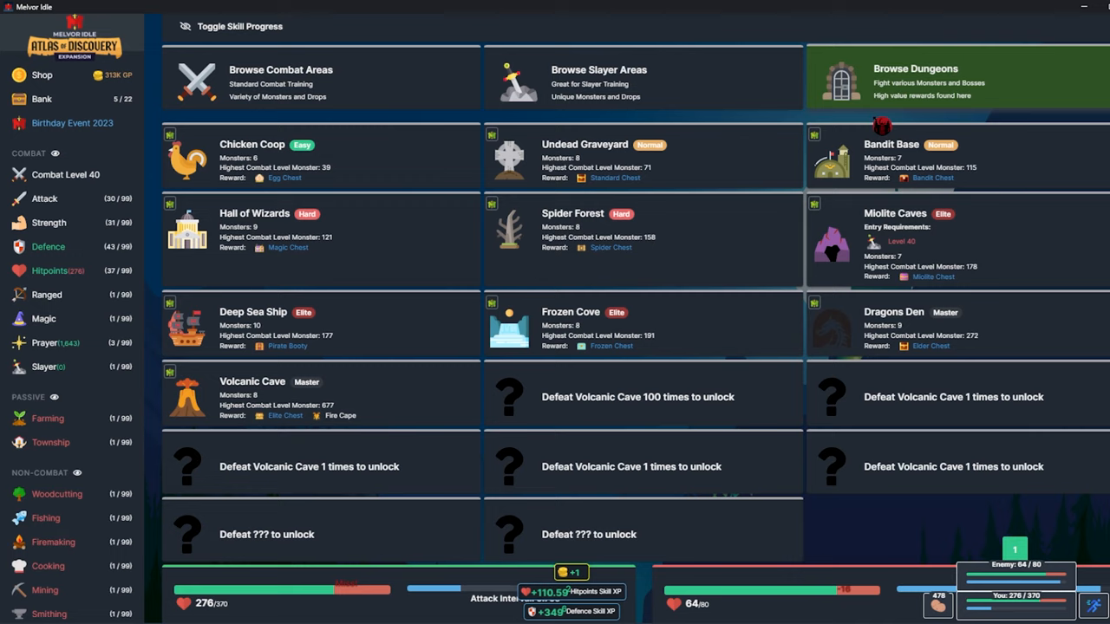